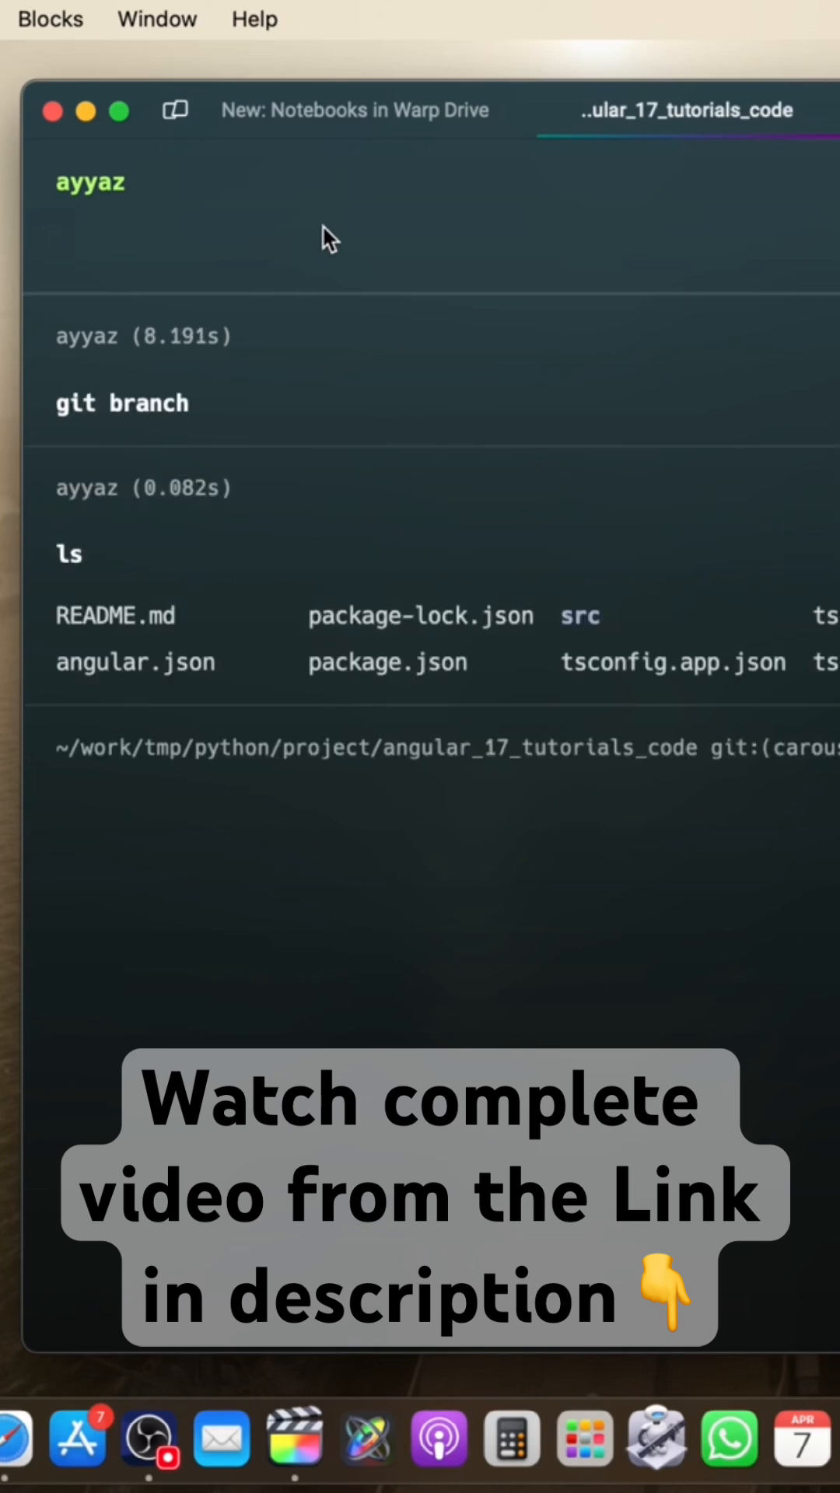
# Run git branch again to list the Angular project's branches in a new block
pyautogui.write('git branch')
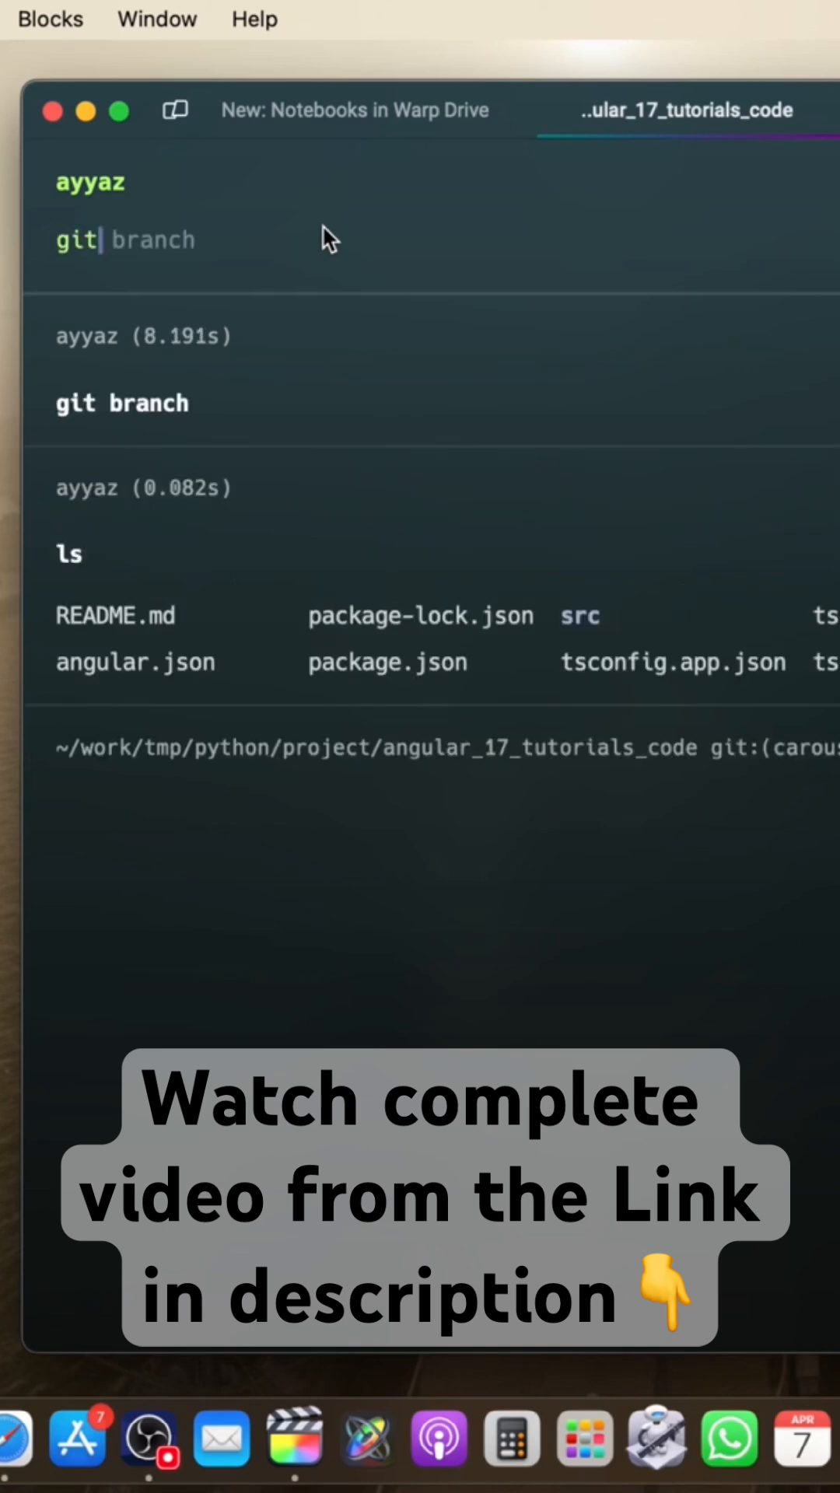
pyautogui.press('Enter')
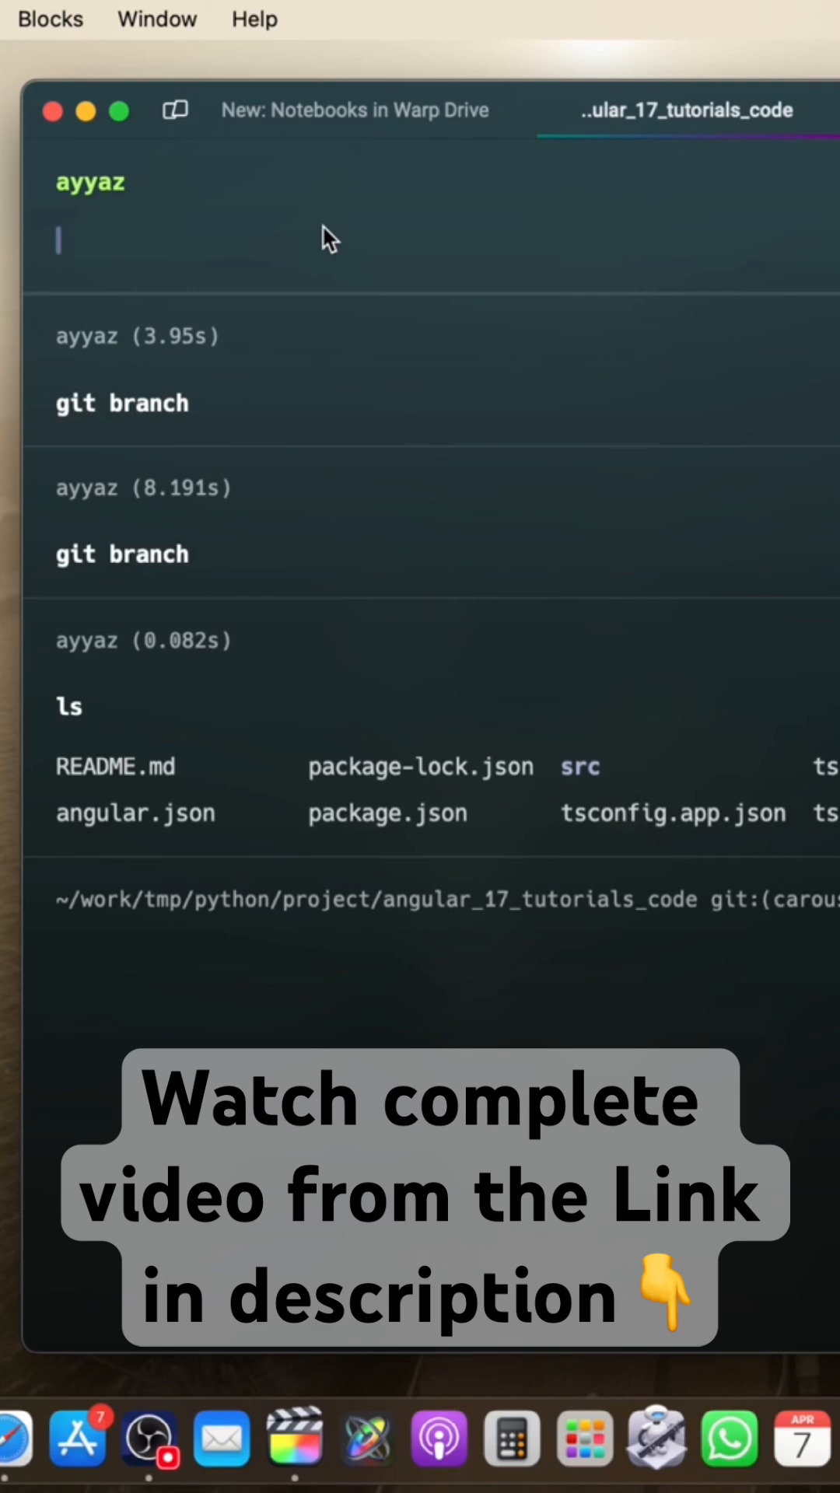
# List branches once more after clearing, then begin entering git checkout main at the prompt
pyautogui.write('git checkout main')
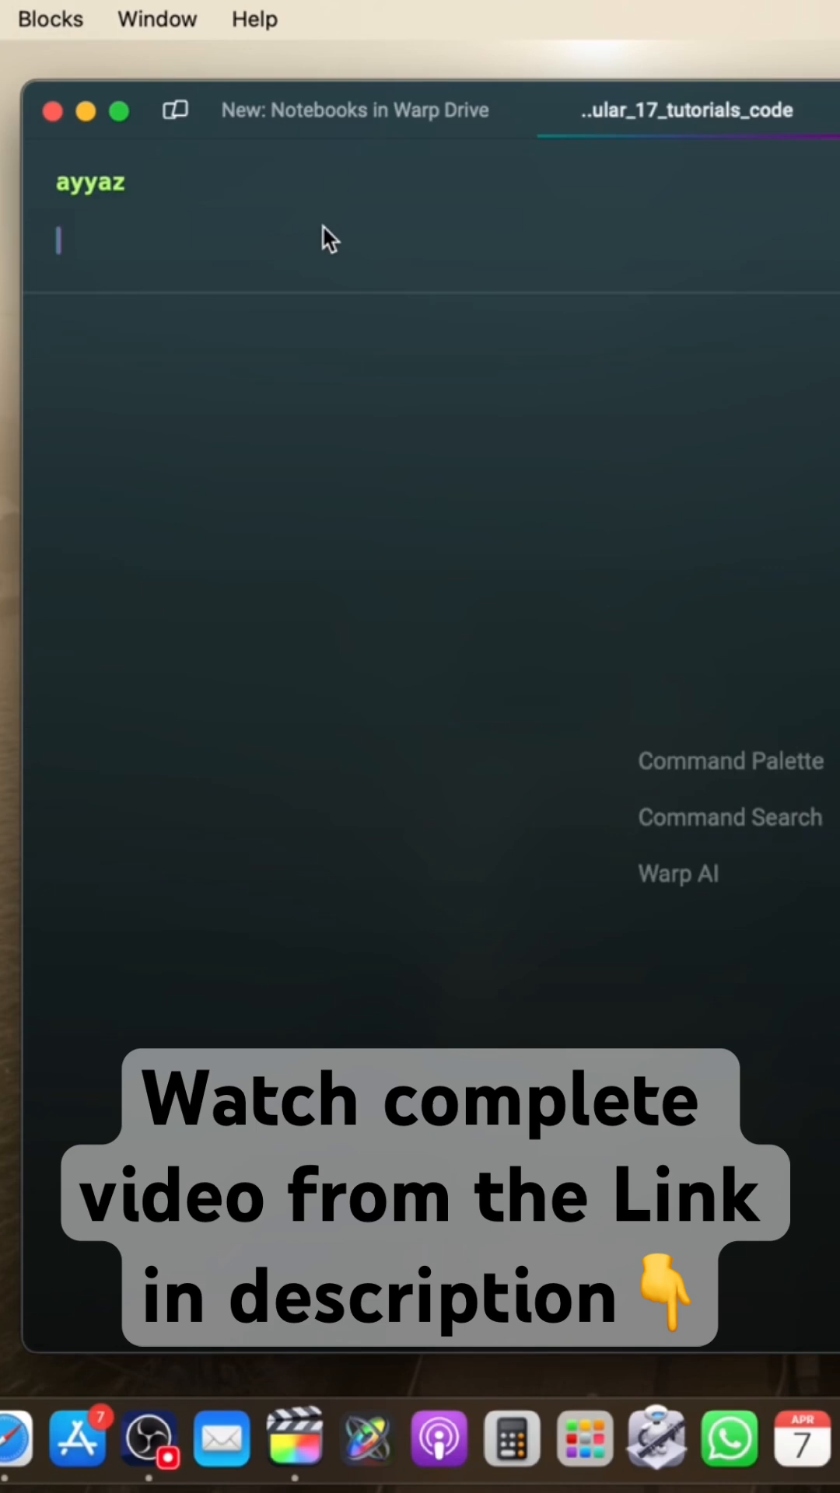
pyautogui.write('git branch')
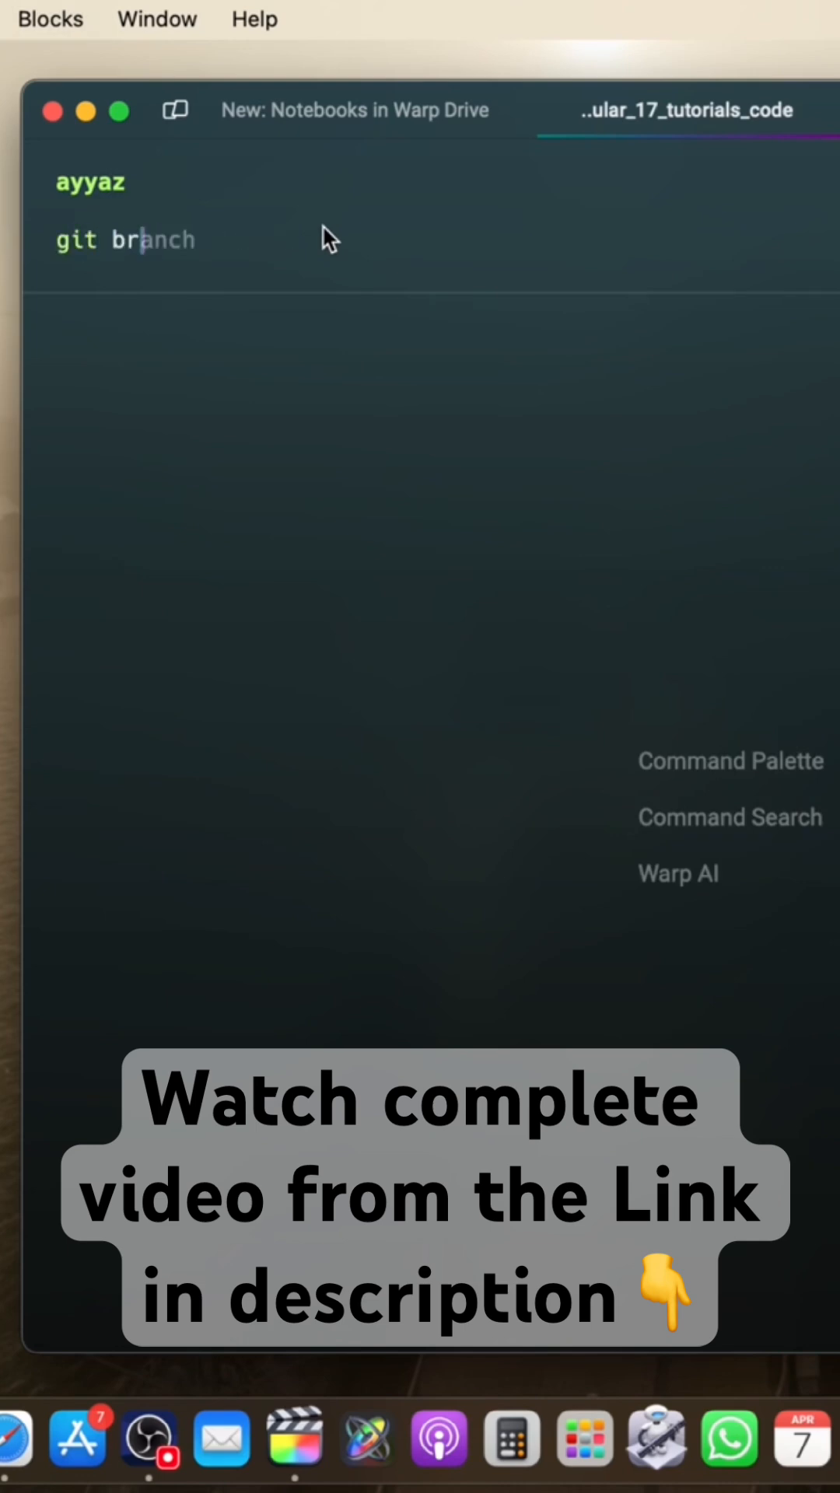
pyautogui.press('Enter')
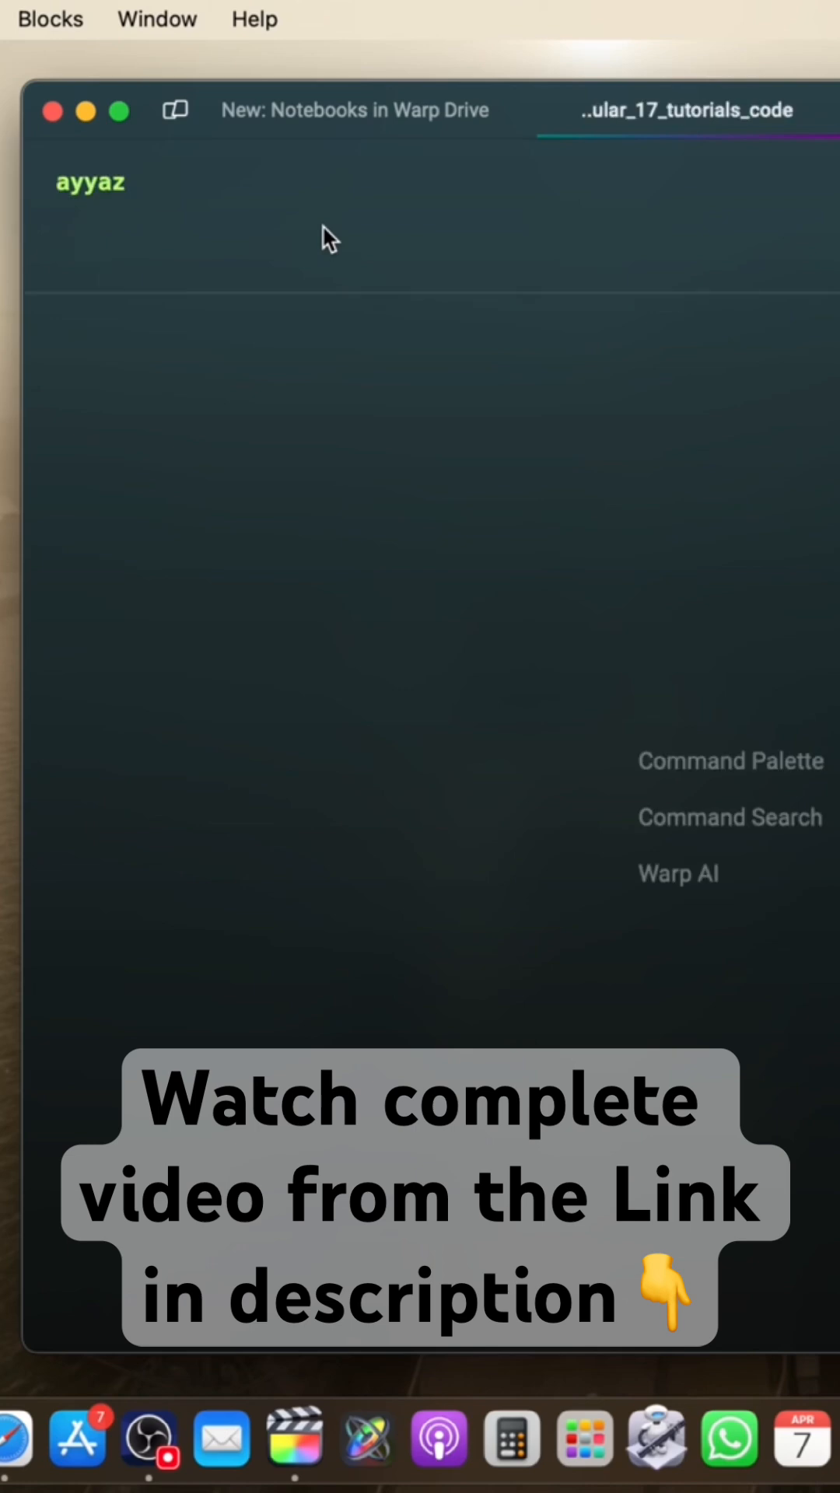
pyautogui.write('git checkout main')
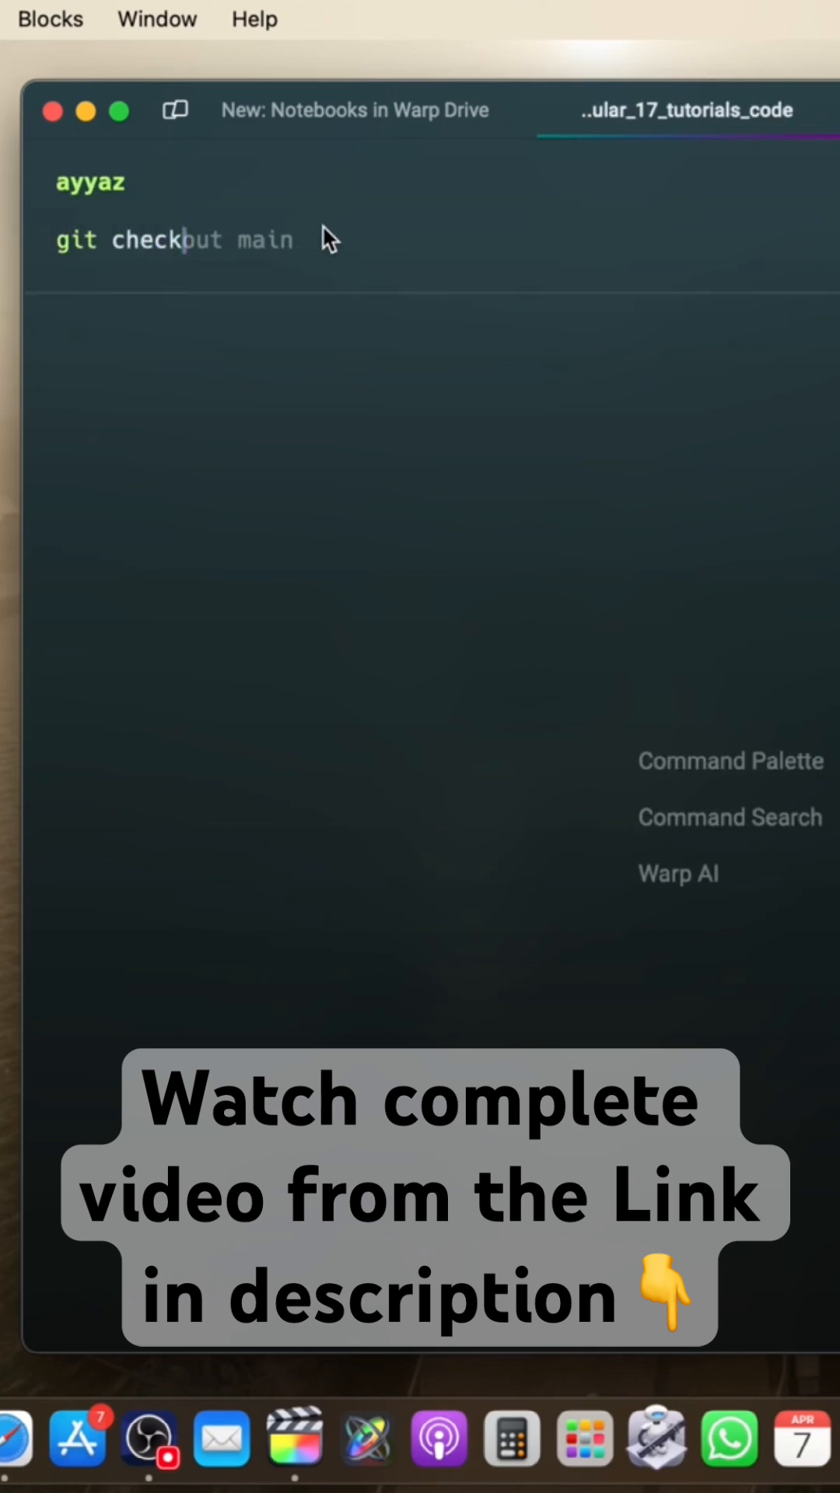